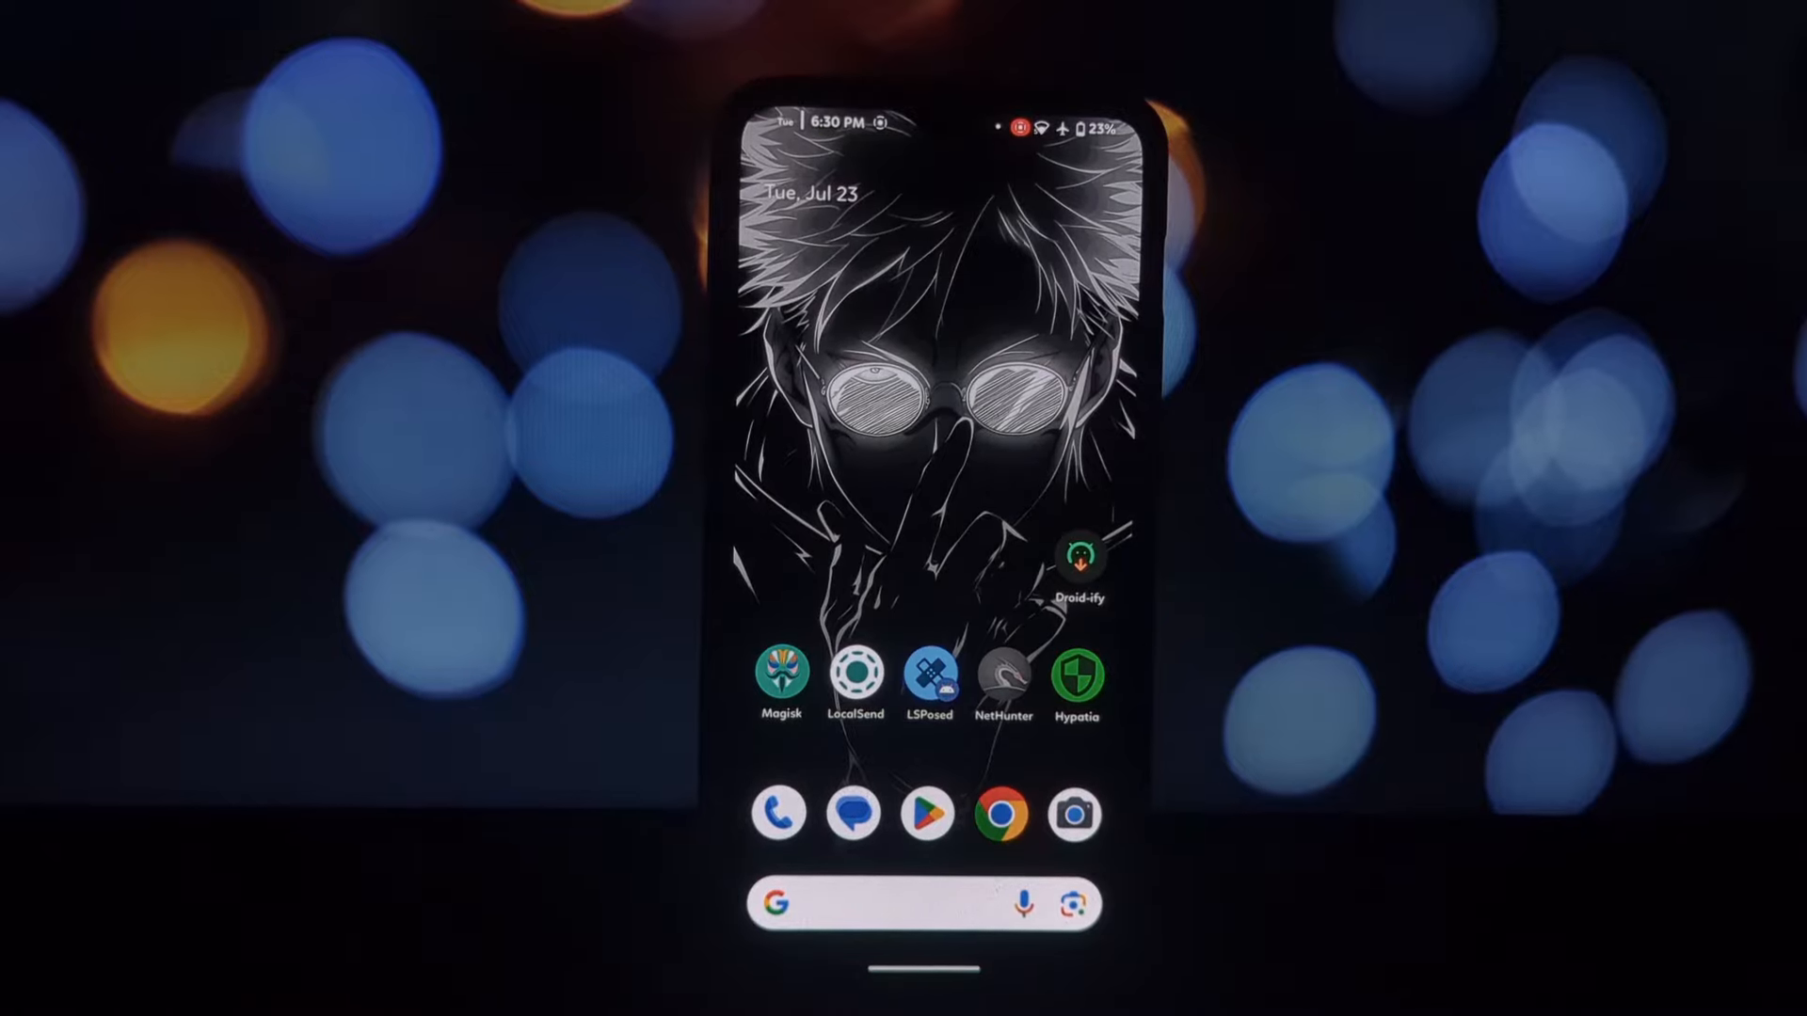
Launch Droid-ify from the home screen to reach its Explore app list.
left_click(1080, 553)
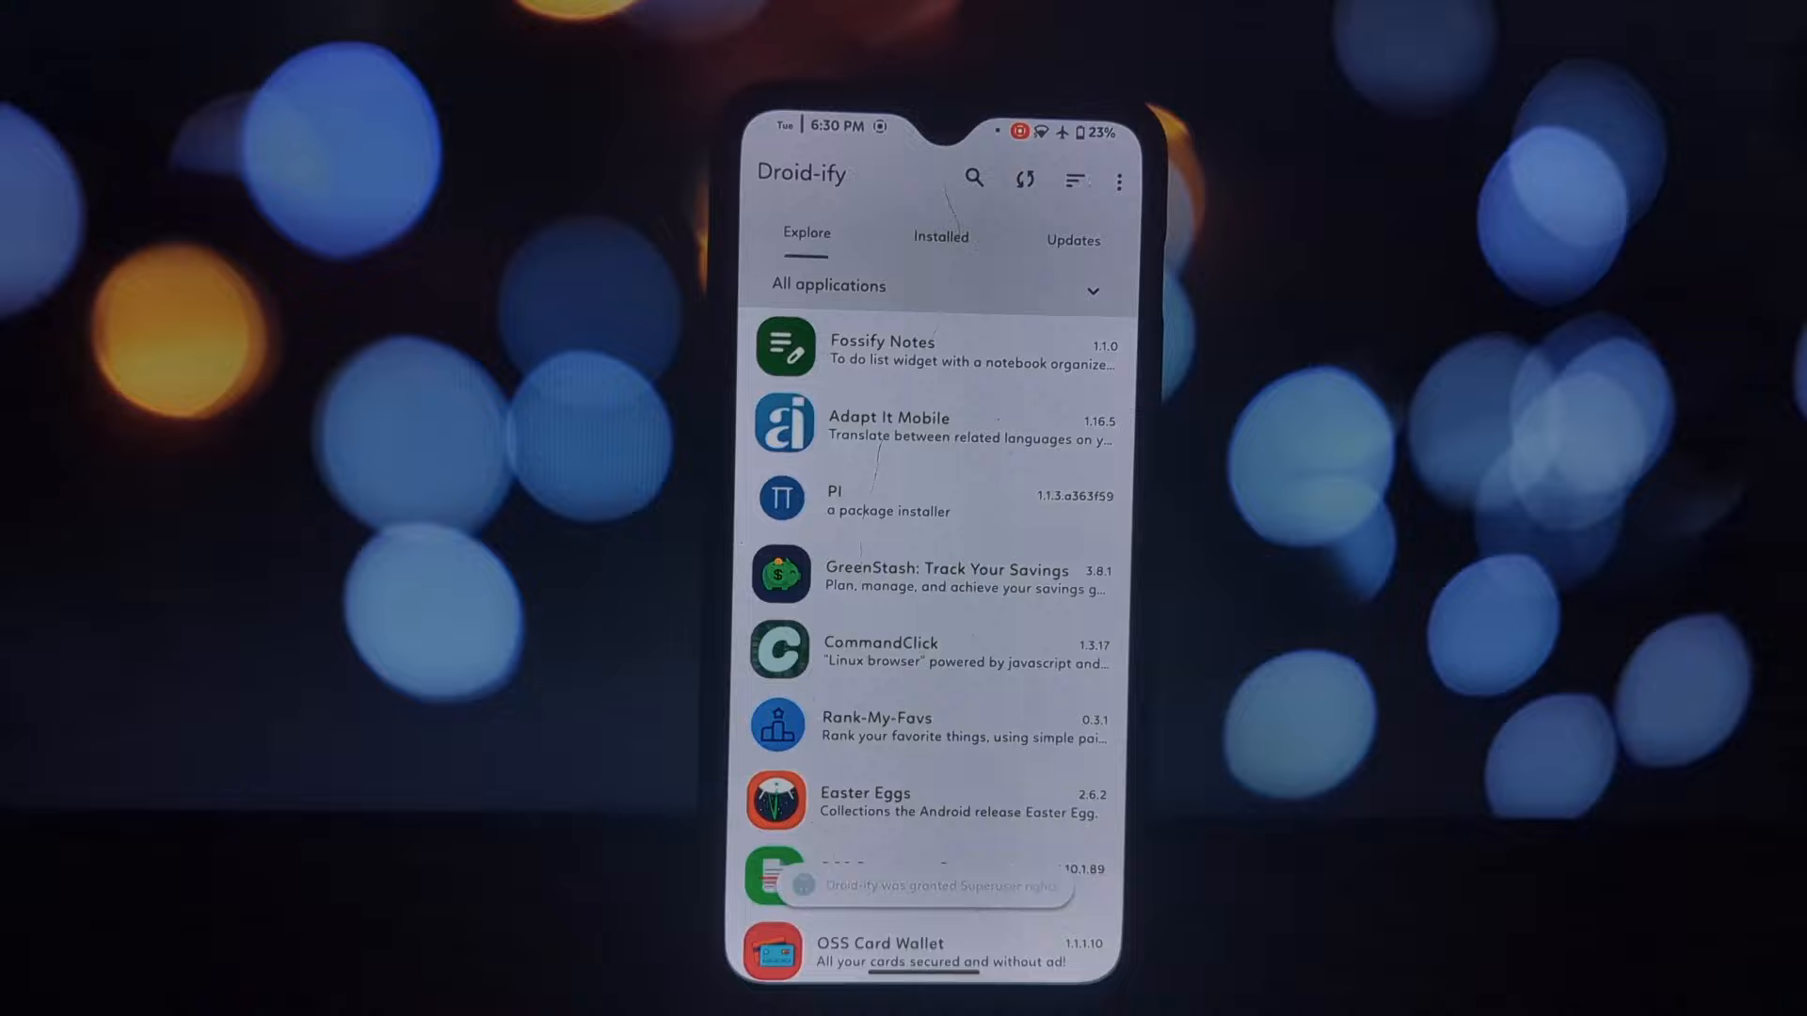
Show Droid-ify's Installed apps list and scroll down to find Hypatia.
left_click(940, 235)
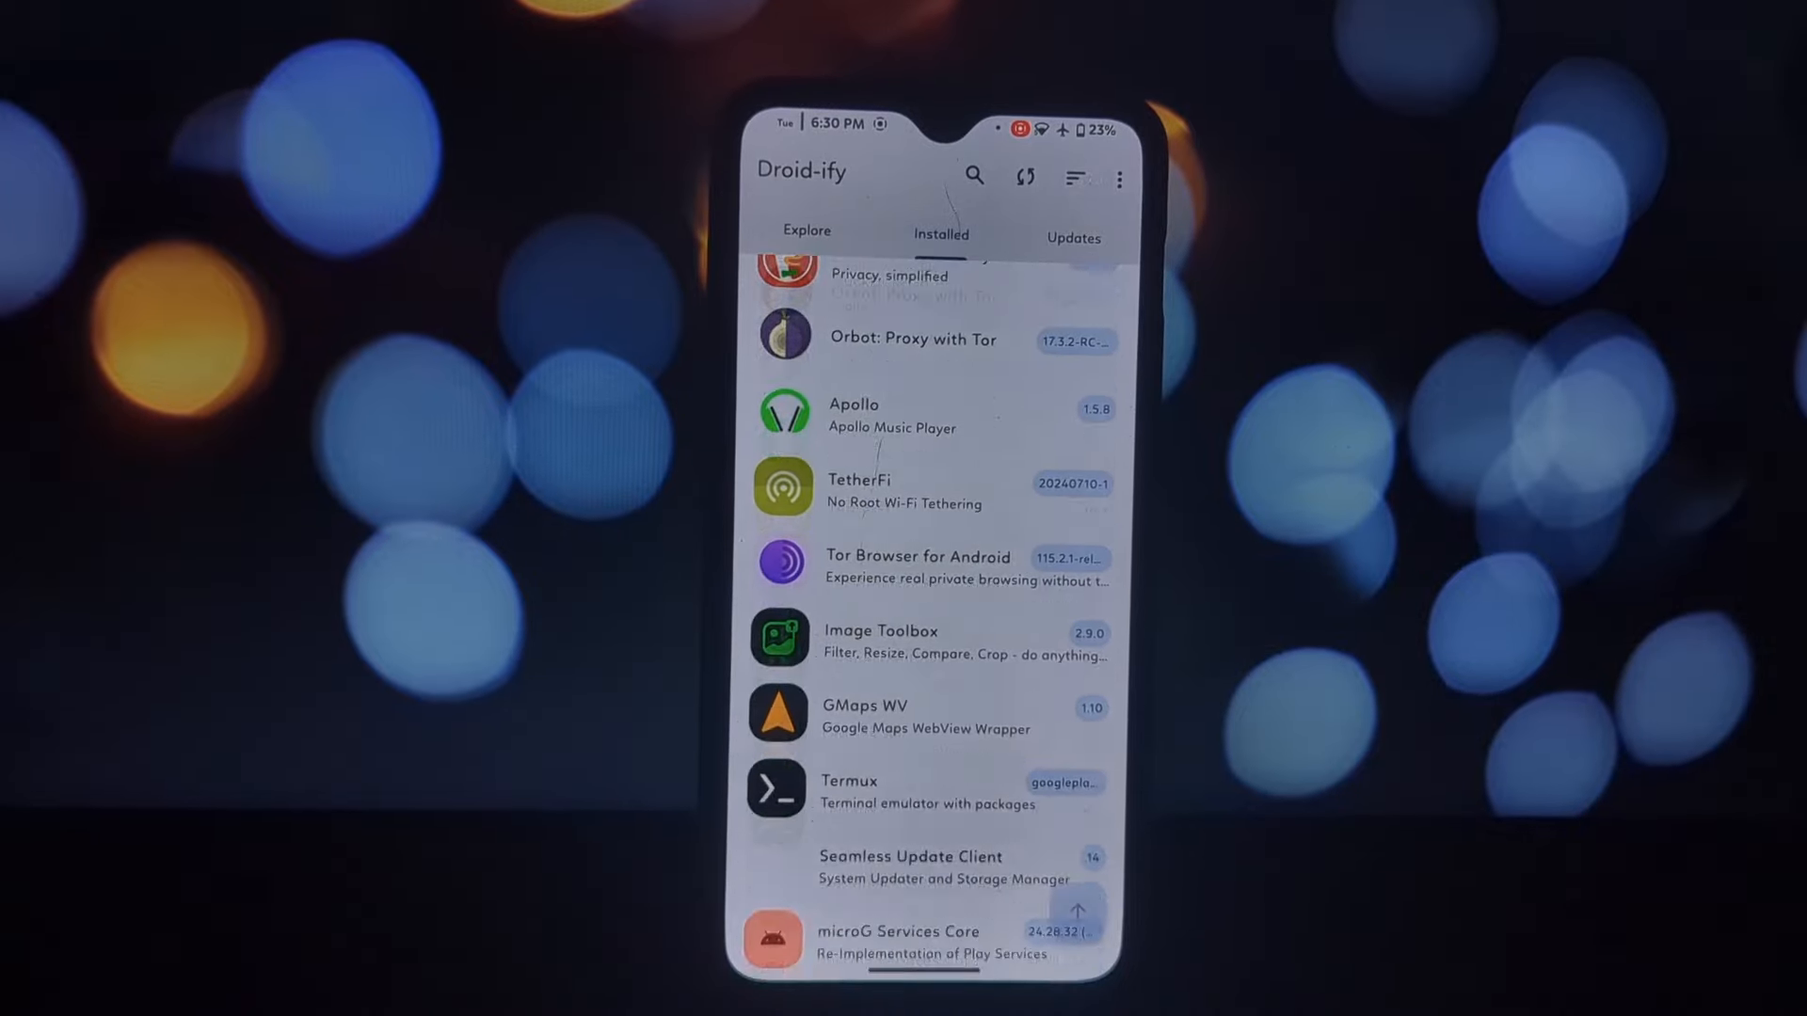
scroll("down", 3)
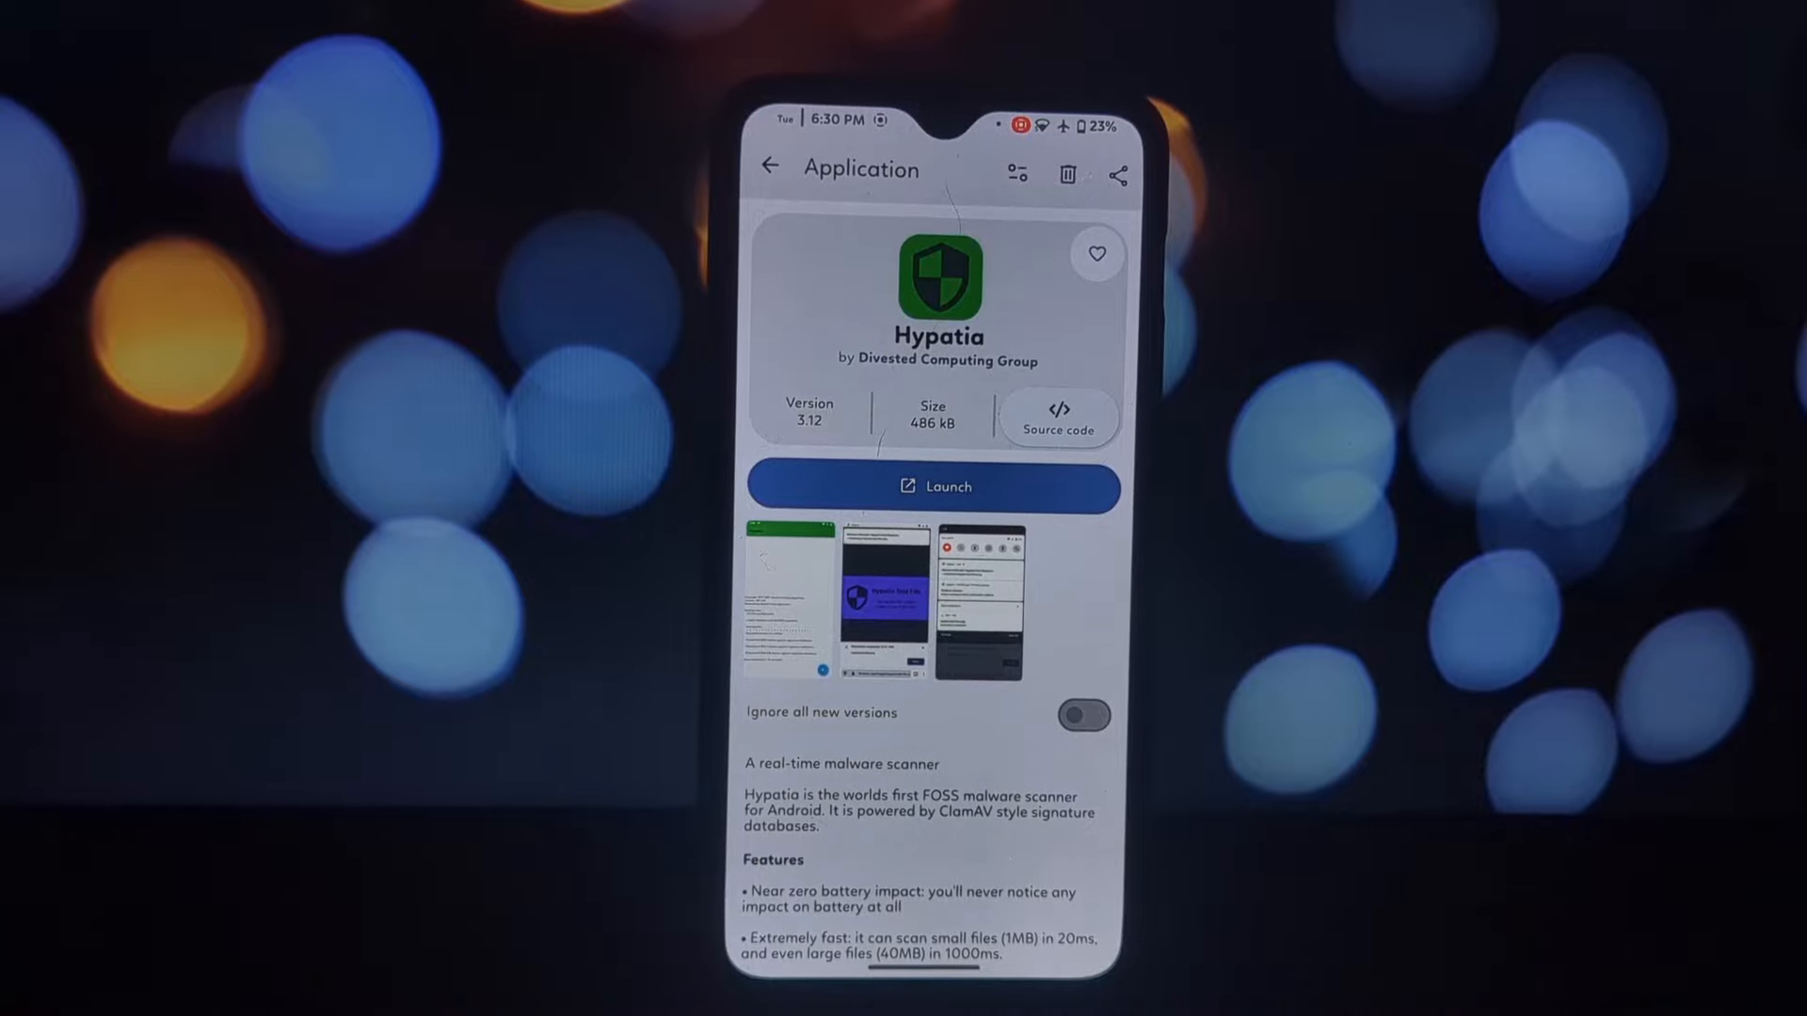
Scroll Hypatia's options to confirm APK and internal storage scanning are enabled.
scroll("down", 3)
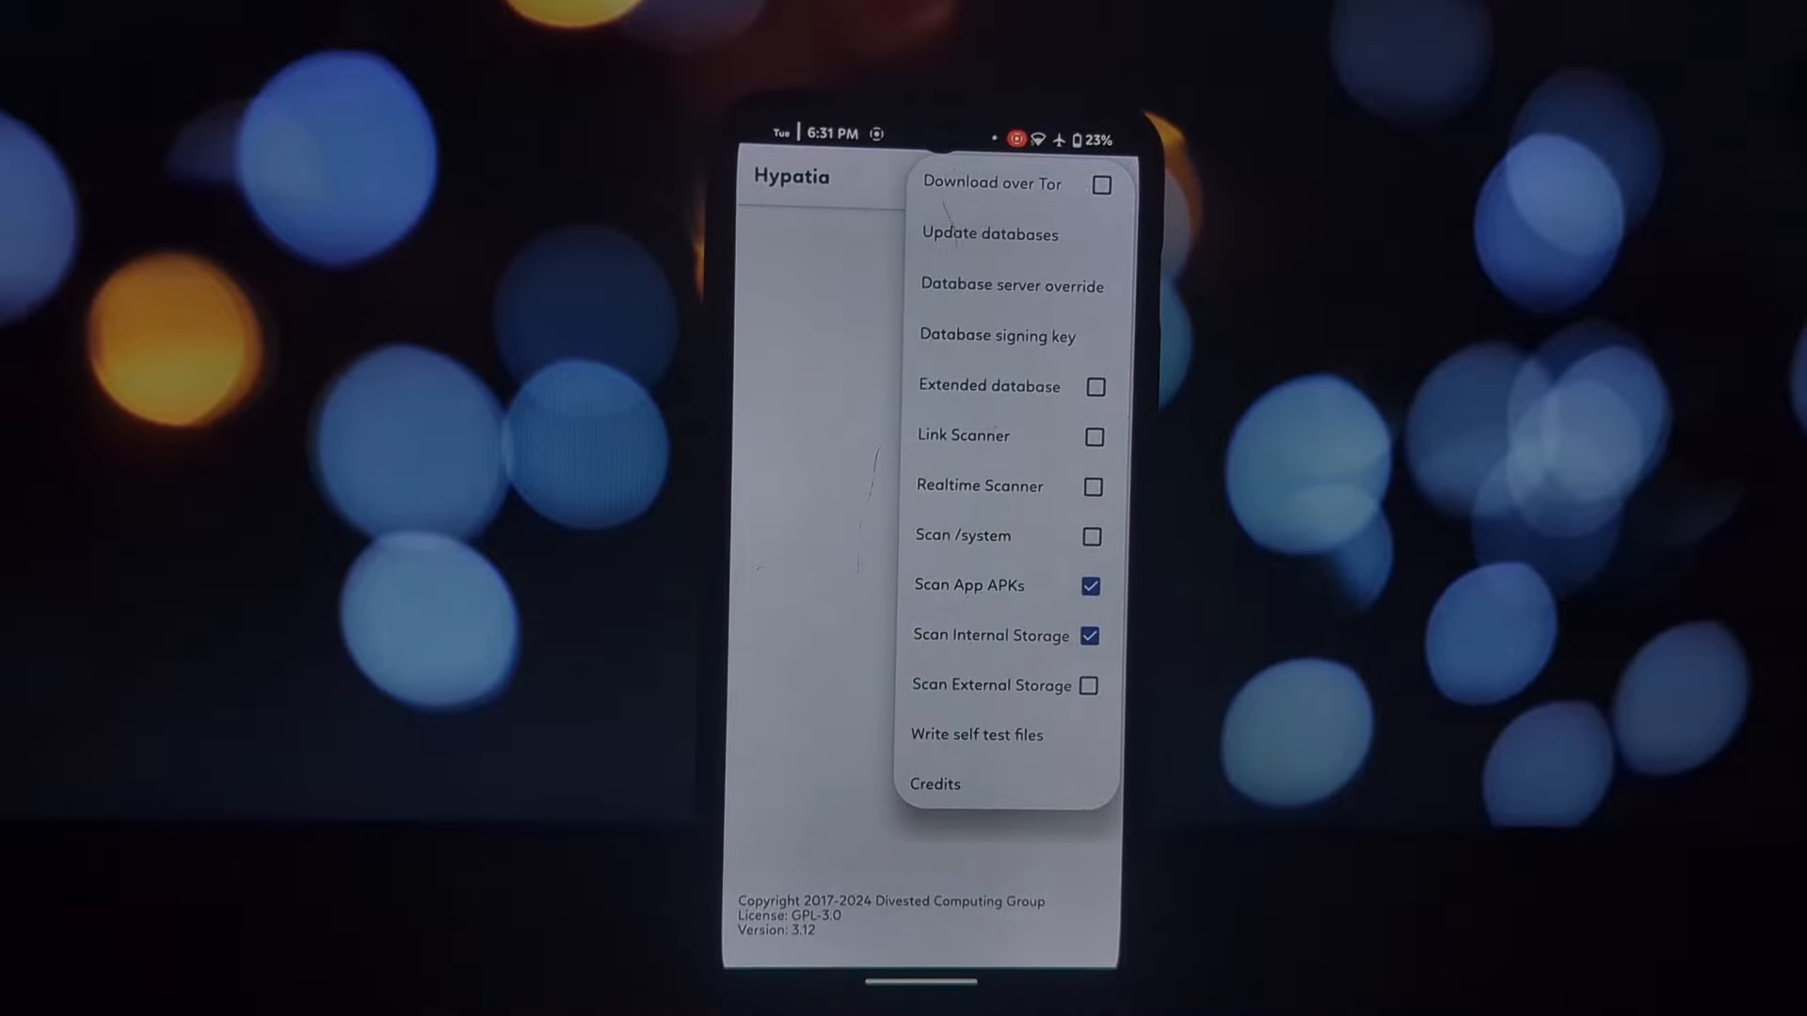
Update Hypatia's signature databases, starting a scan with over 7 million signatures loaded.
left_click(988, 234)
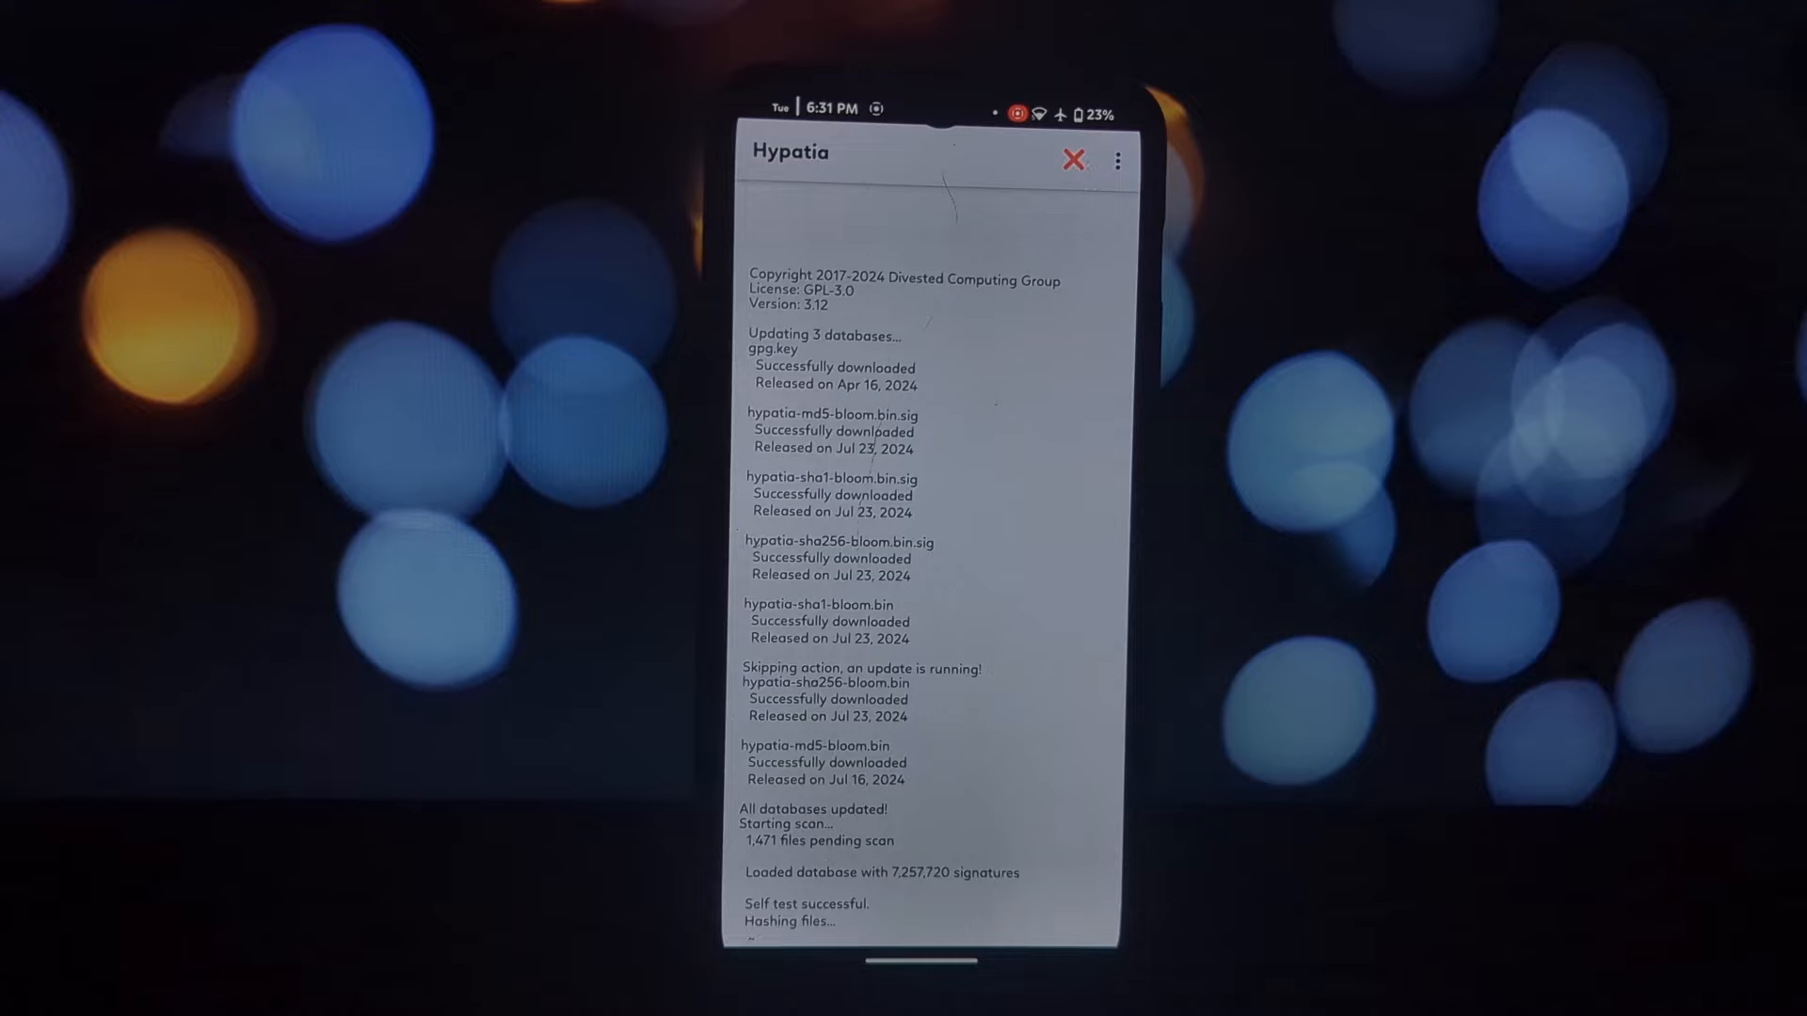
left_click(1118, 159)
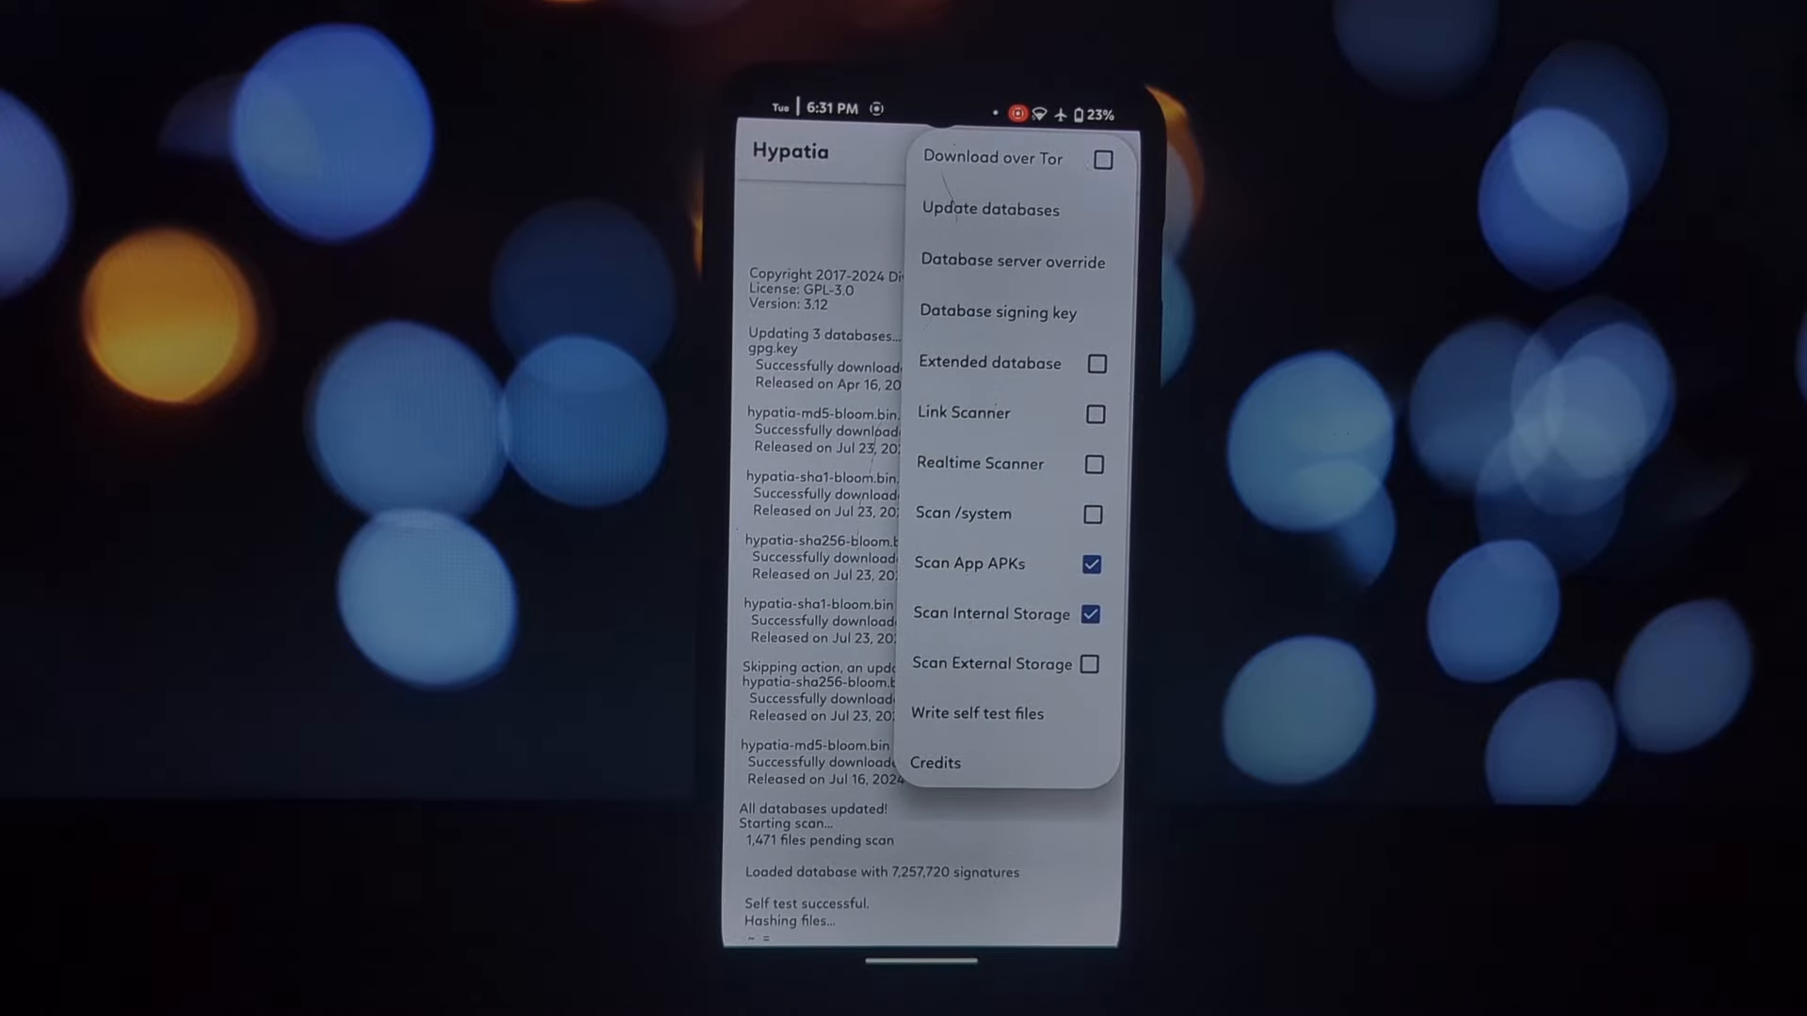